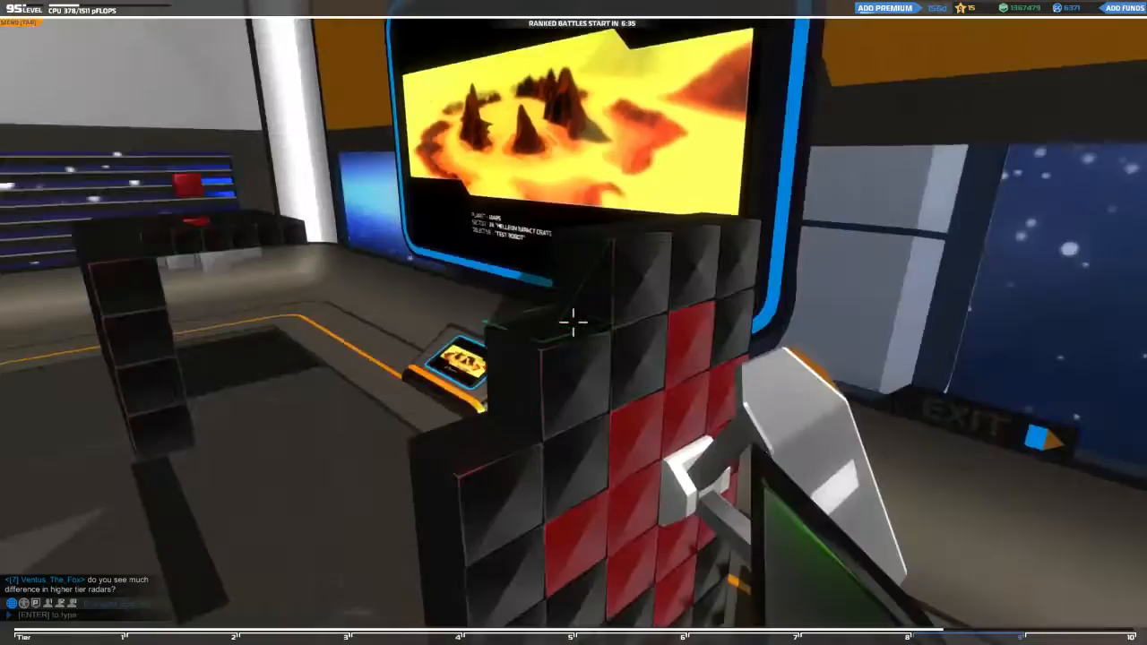
{"action": "mouse_move", "coordinate": [573, 323]}
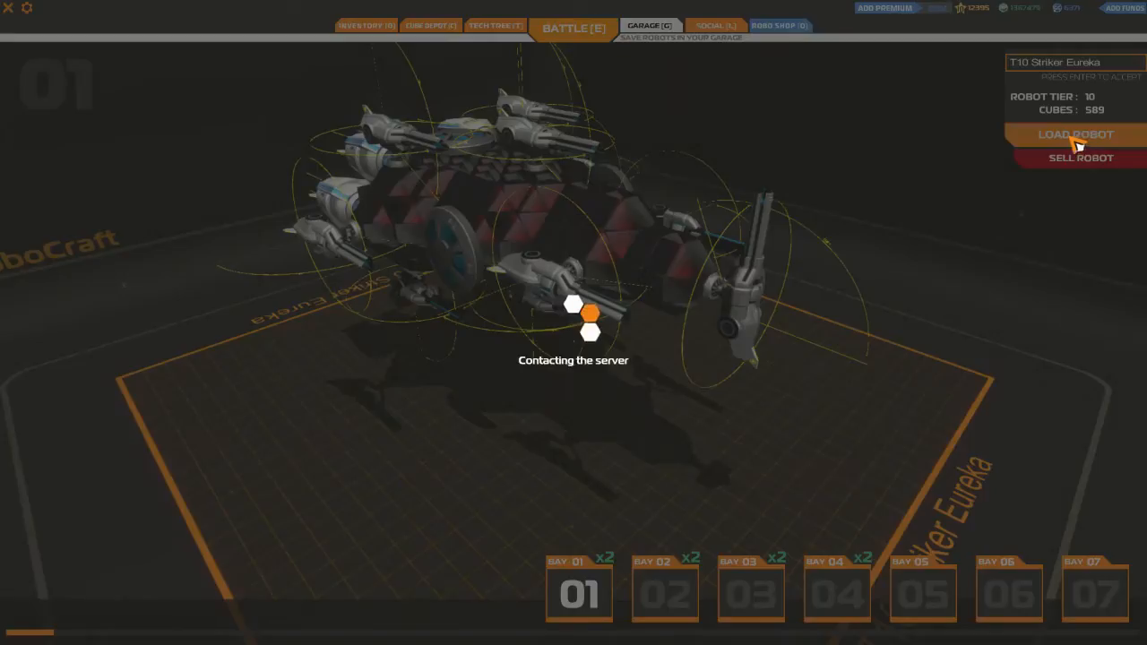
Select garage bay 13 and load the tier 9 'Damage Model Explained' robot into build mode
{"action": "left_click", "coordinate": [1075, 134]}
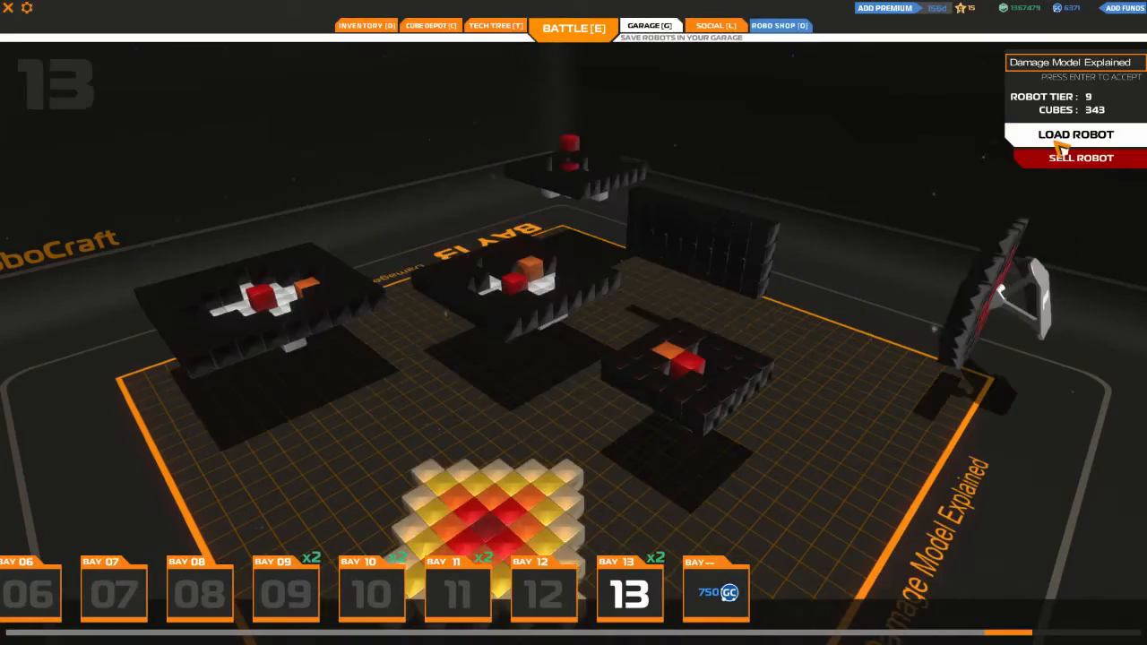
{"action": "left_click", "coordinate": [1075, 133]}
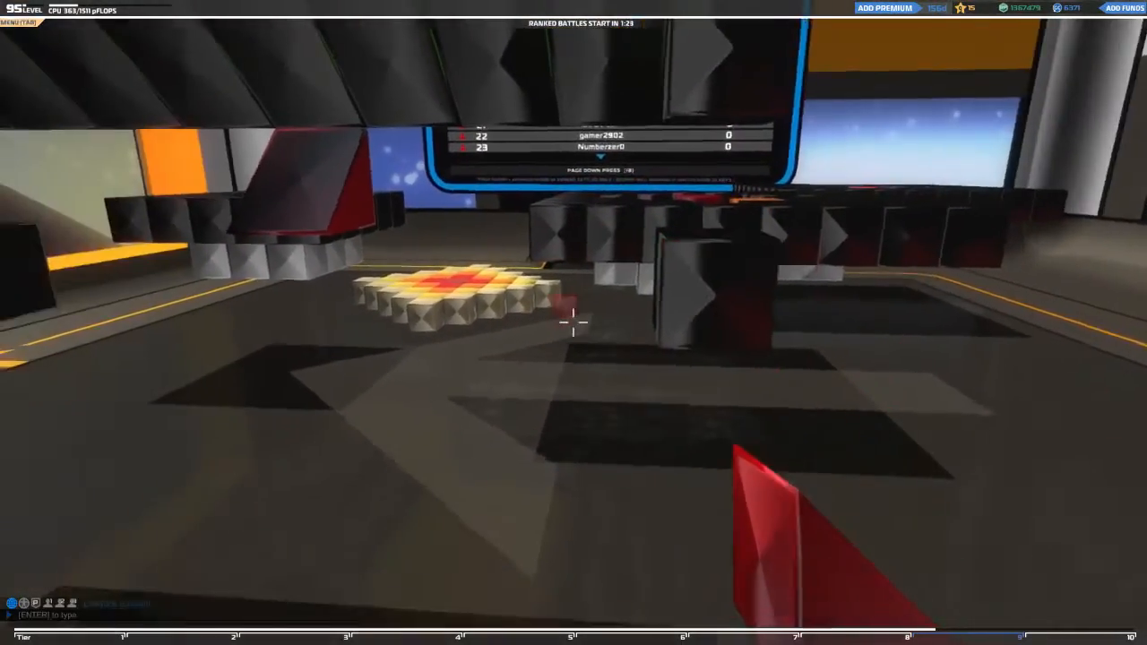
{"action": "mouse_move", "coordinate": [574, 323]}
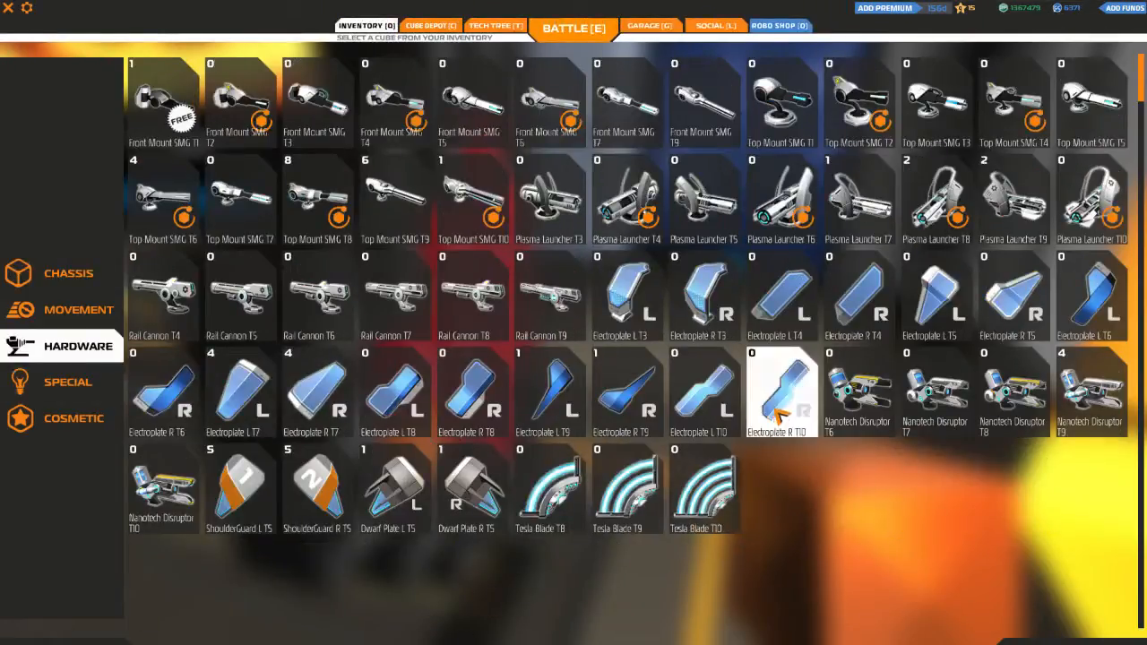
{"action": "mouse_move", "coordinate": [781, 393]}
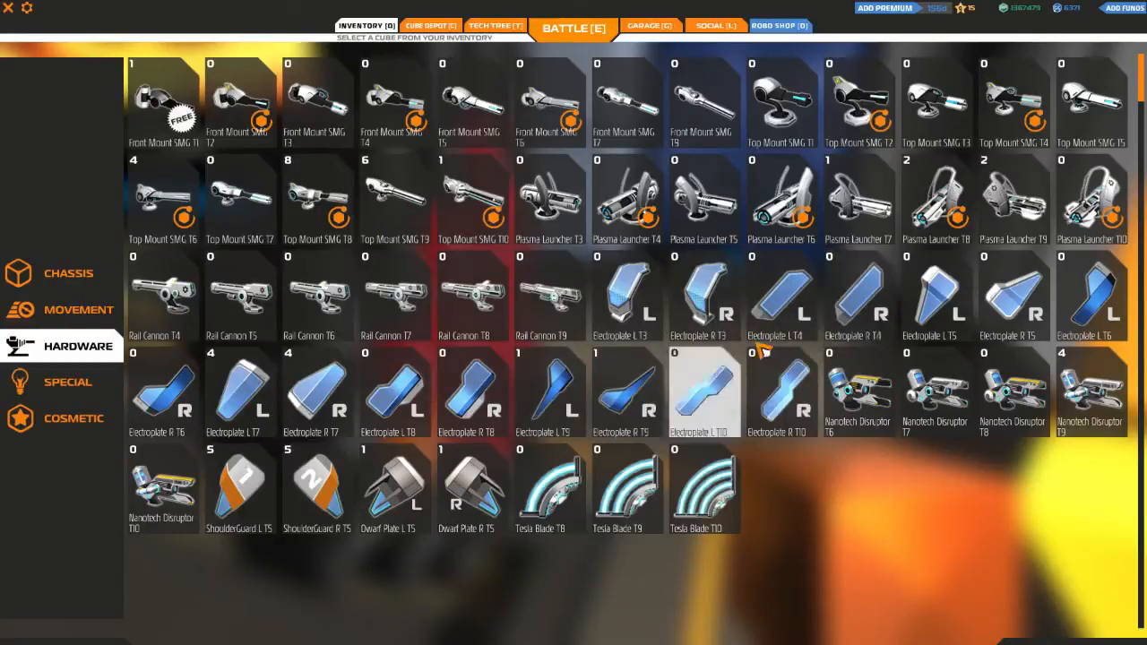
{"action": "mouse_move", "coordinate": [1012, 304]}
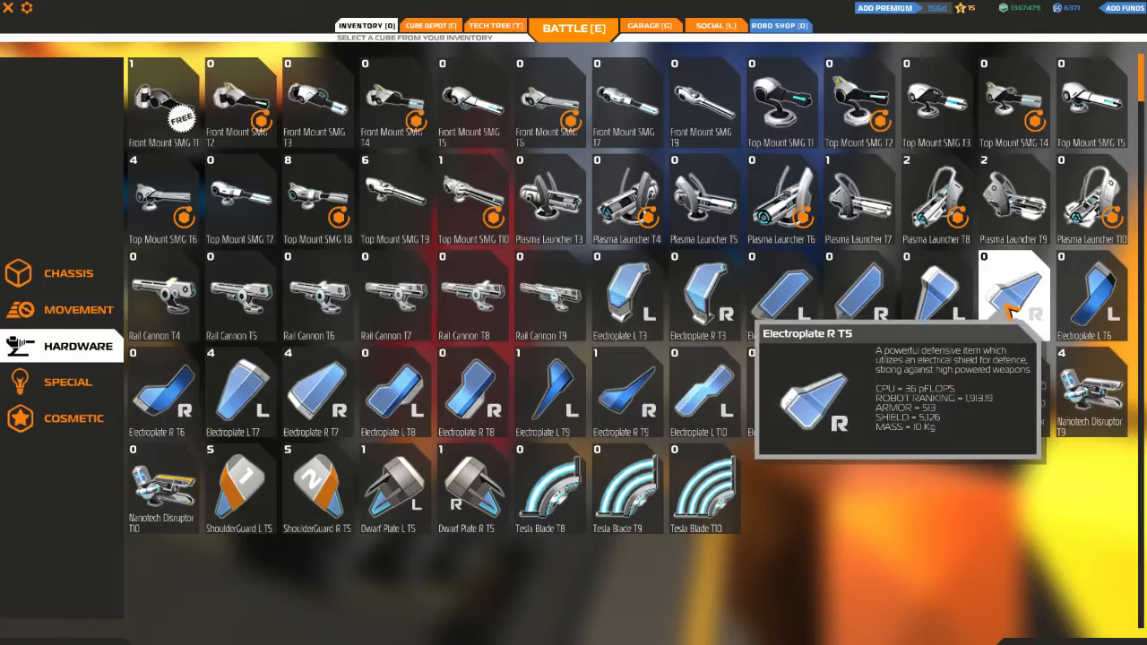